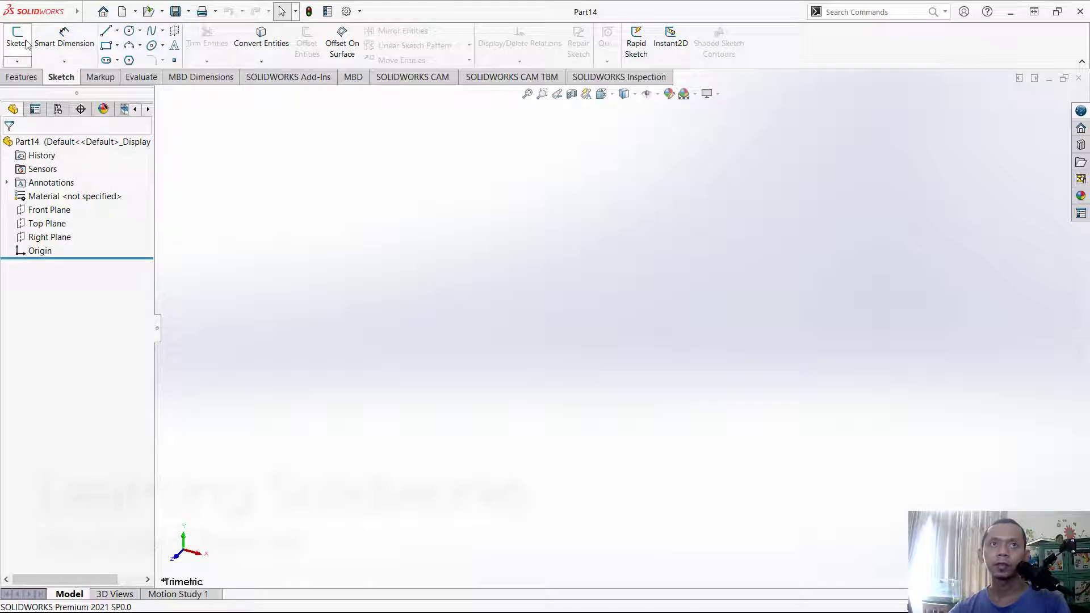
Sketch a vertical 100 mm line from the origin on the Front Plane as Sketch1
click(17, 38)
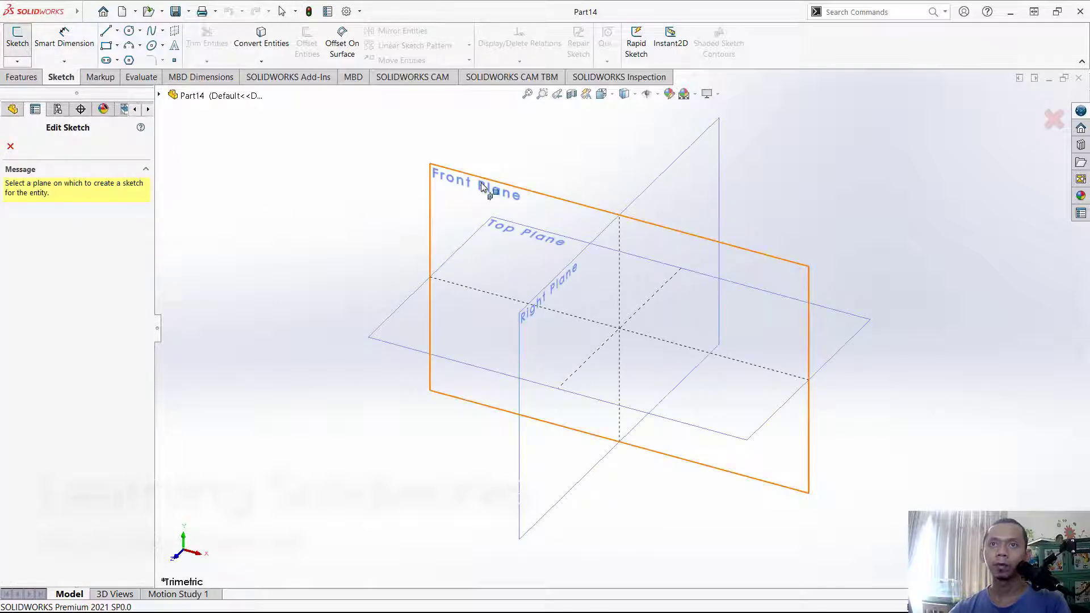
click(476, 181)
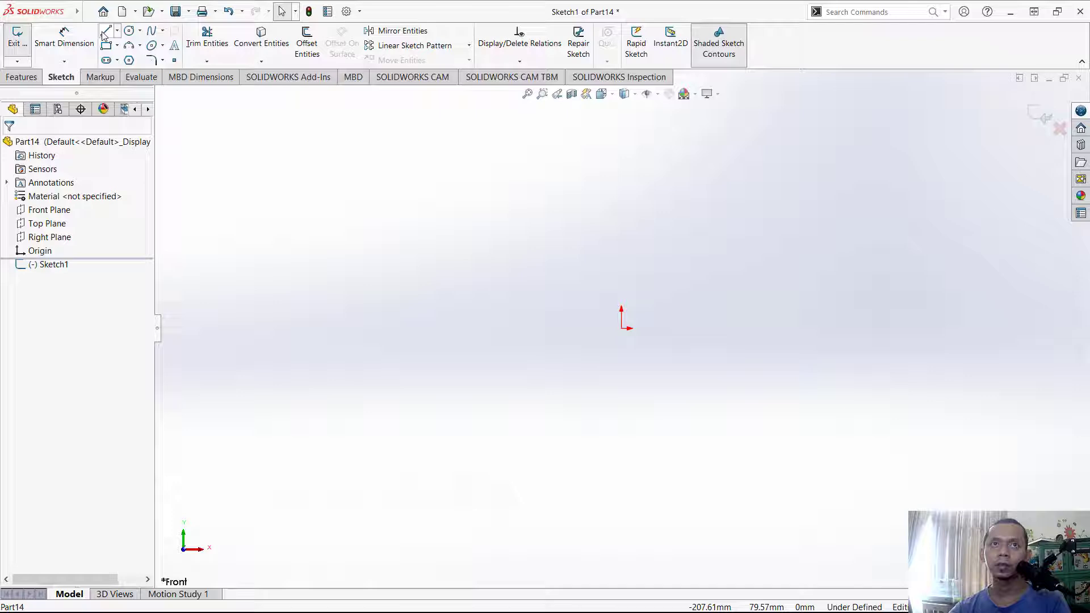
click(105, 30)
text(100)
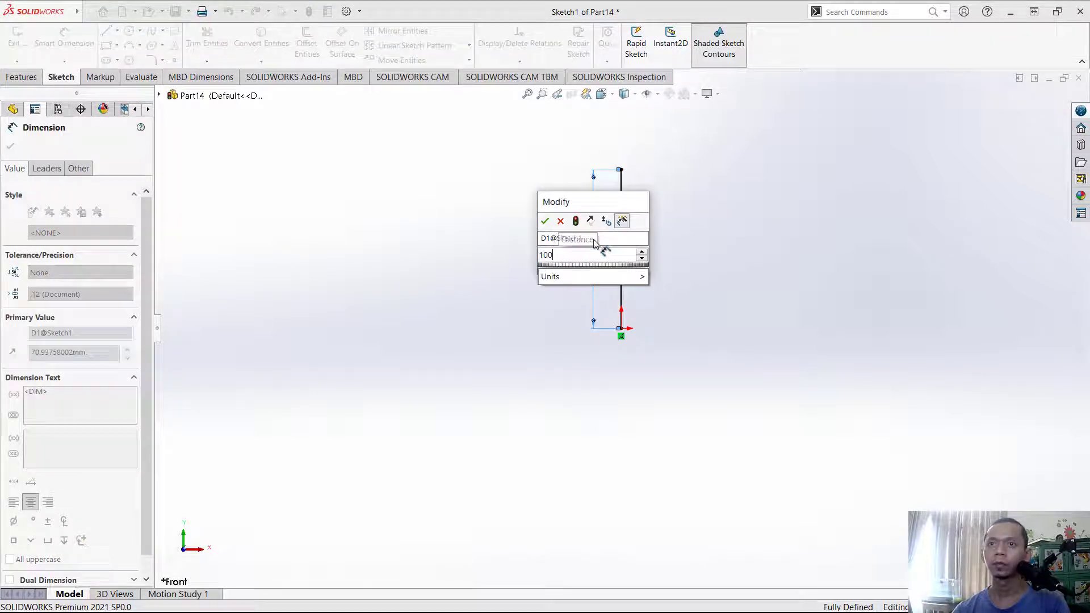
click(545, 221)
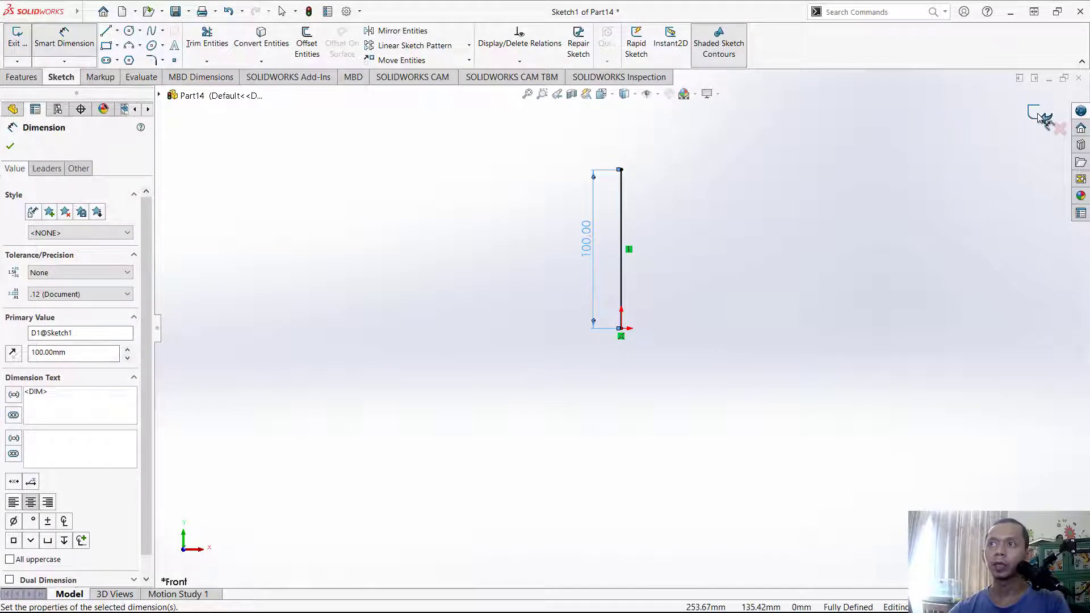
click(10, 147)
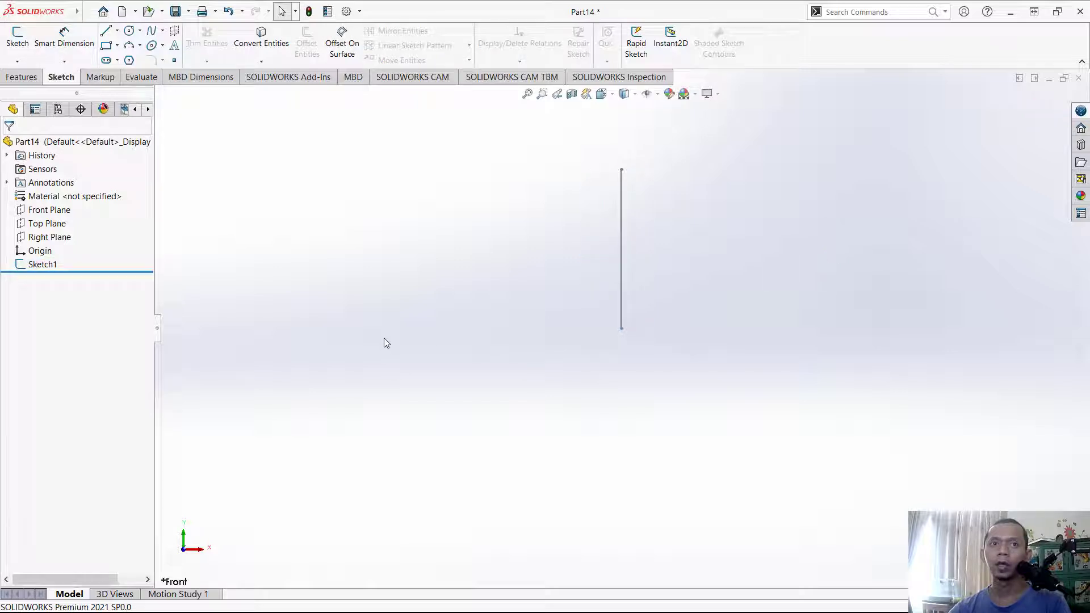
On the Front Plane, draw a 40 mm horizontal construction line leftward from the origin
click(17, 39)
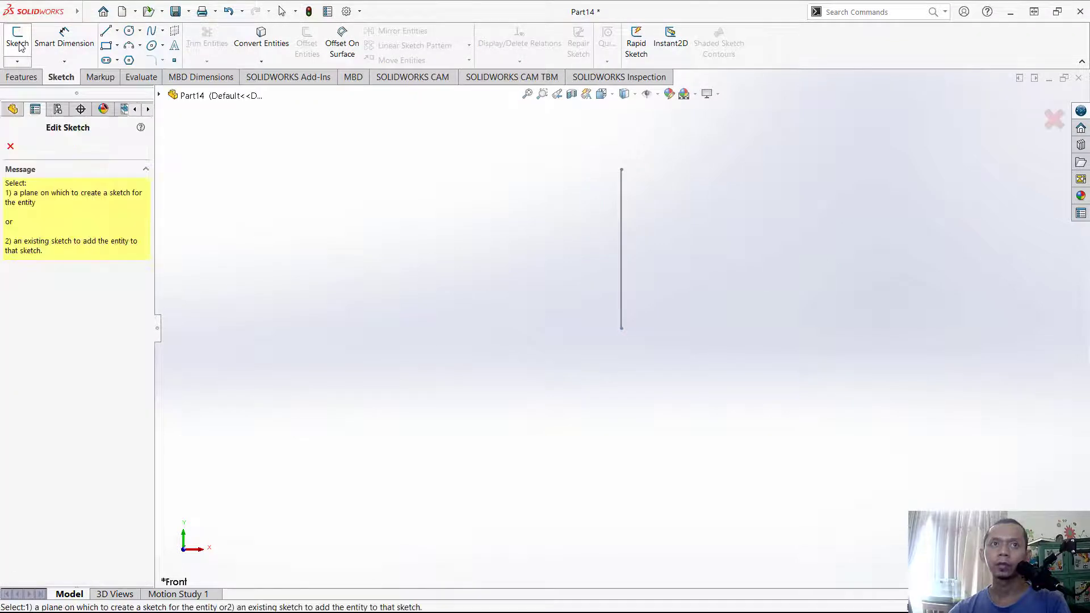
click(48, 210)
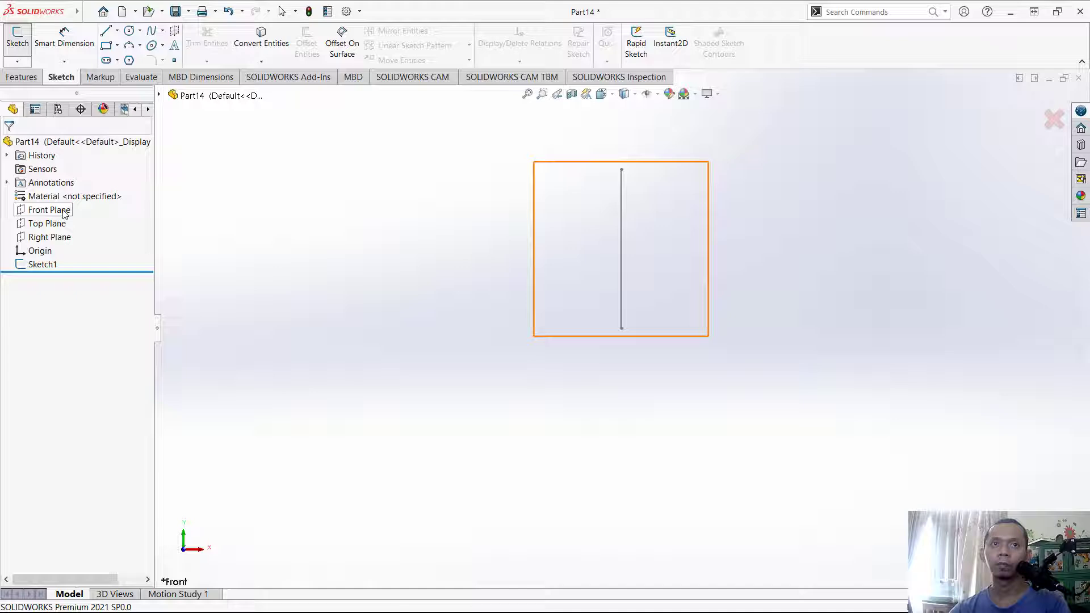
click(17, 35)
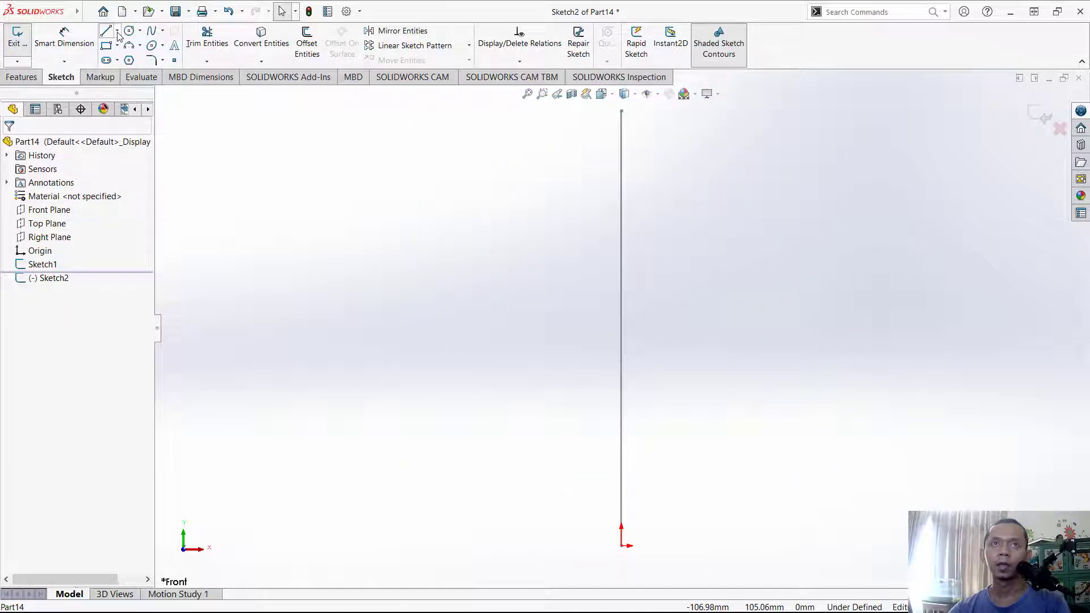
click(106, 31)
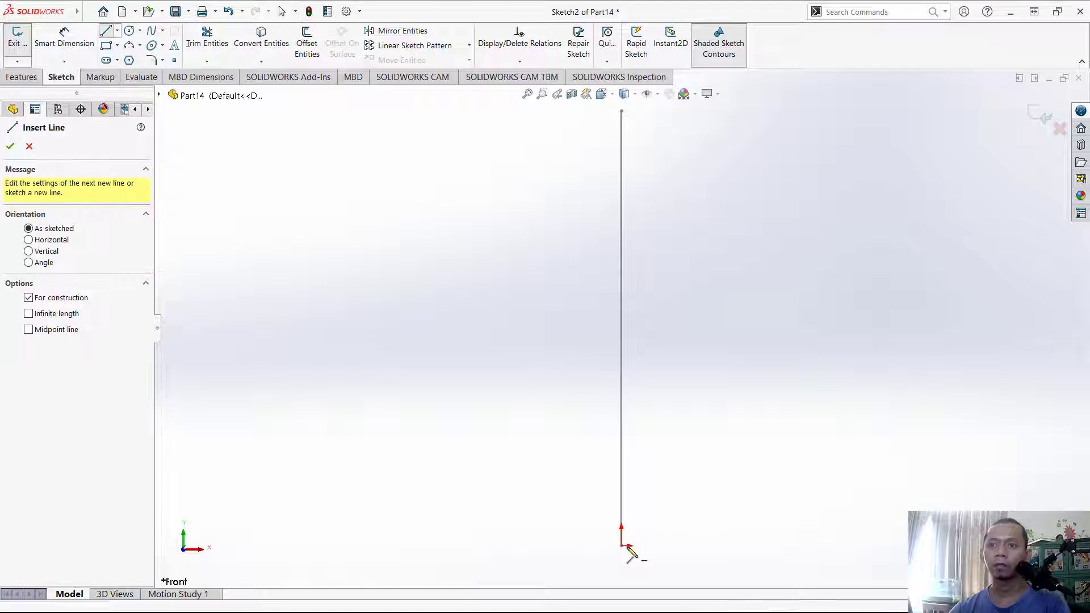
click(468, 545)
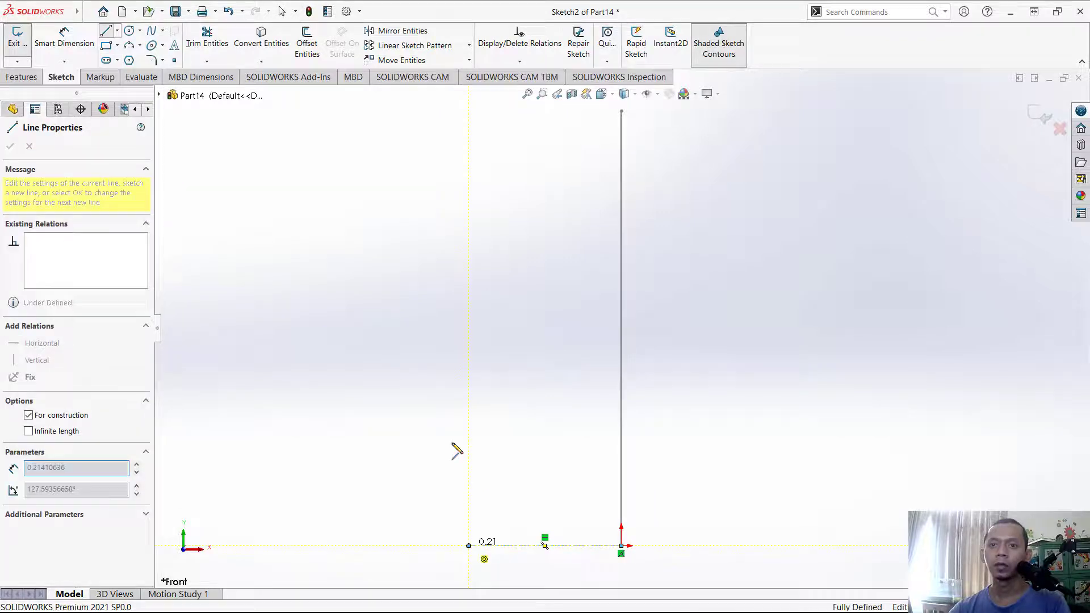
click(10, 147)
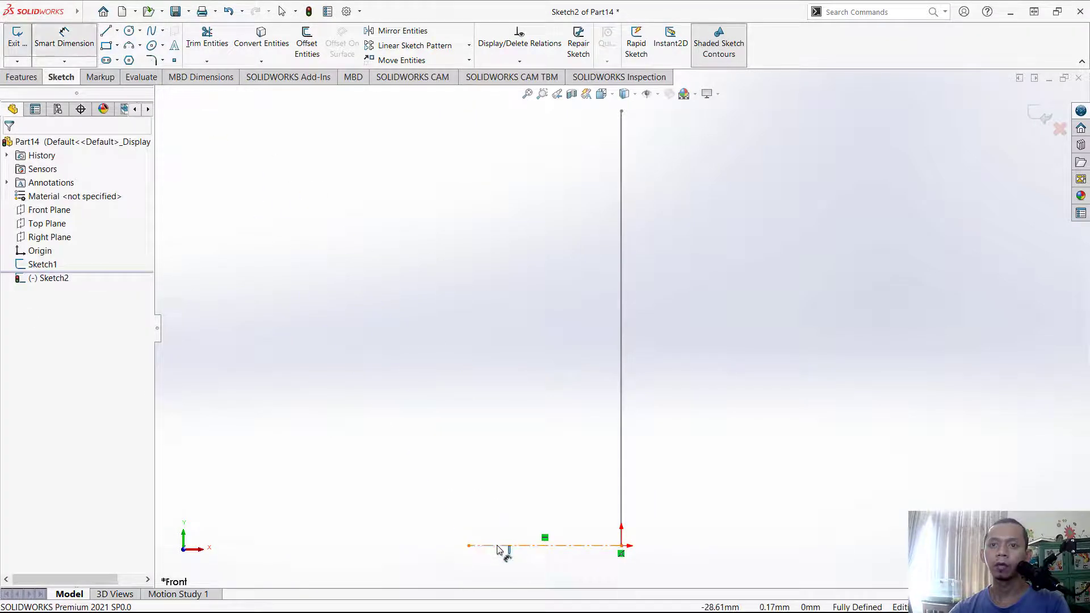
click(515, 547)
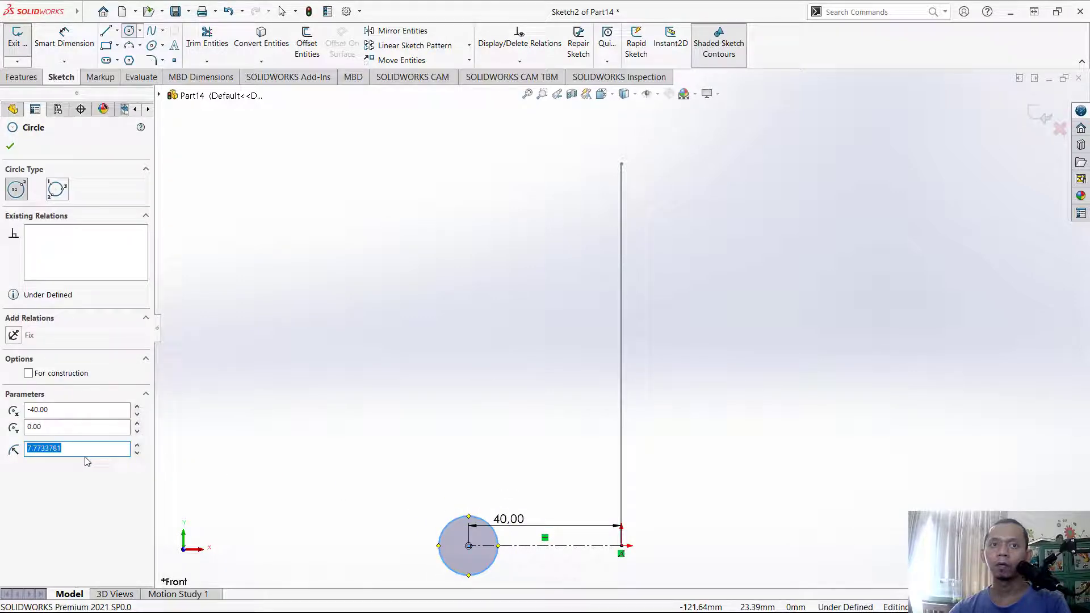
Add a 4 mm radius circle at the line's end and finish Sketch2
text(4)
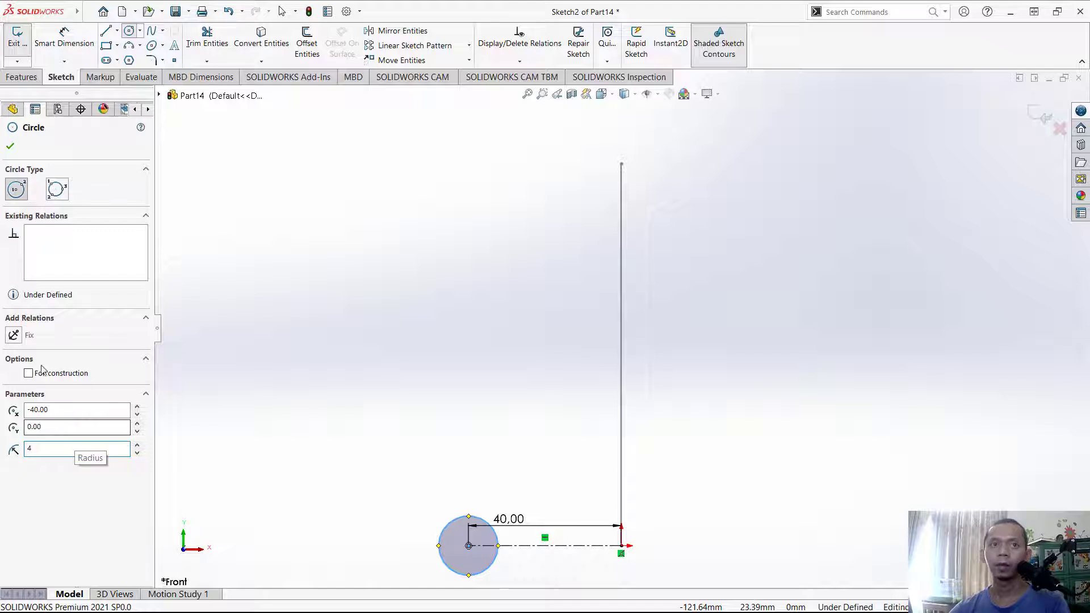
click(10, 147)
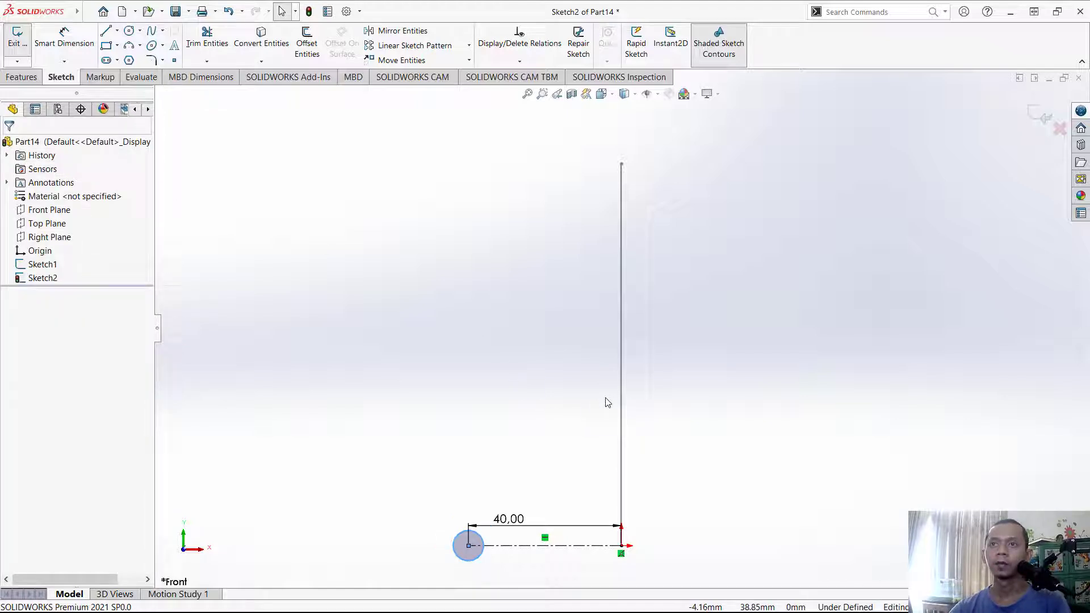
click(17, 38)
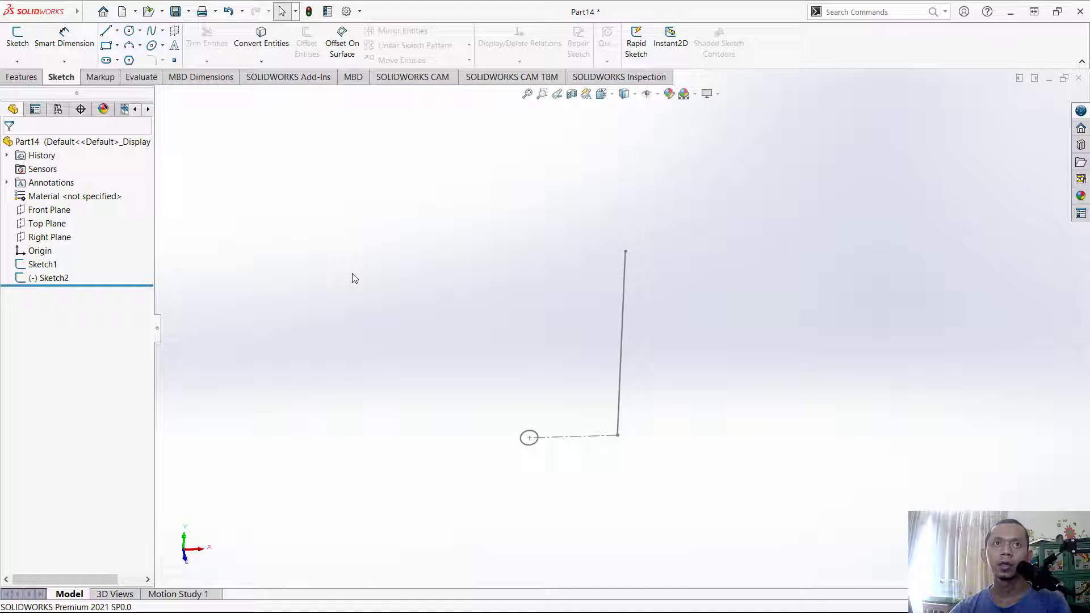
Start a Swept Boss/Base using Sketch2 as profile and Sketch1 as path
click(23, 76)
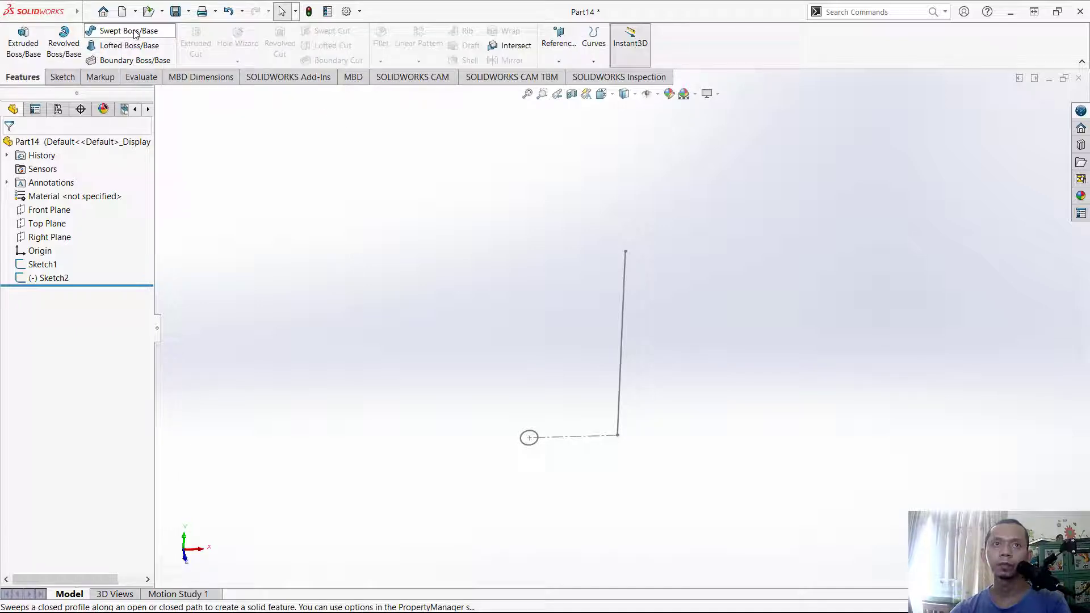
click(128, 31)
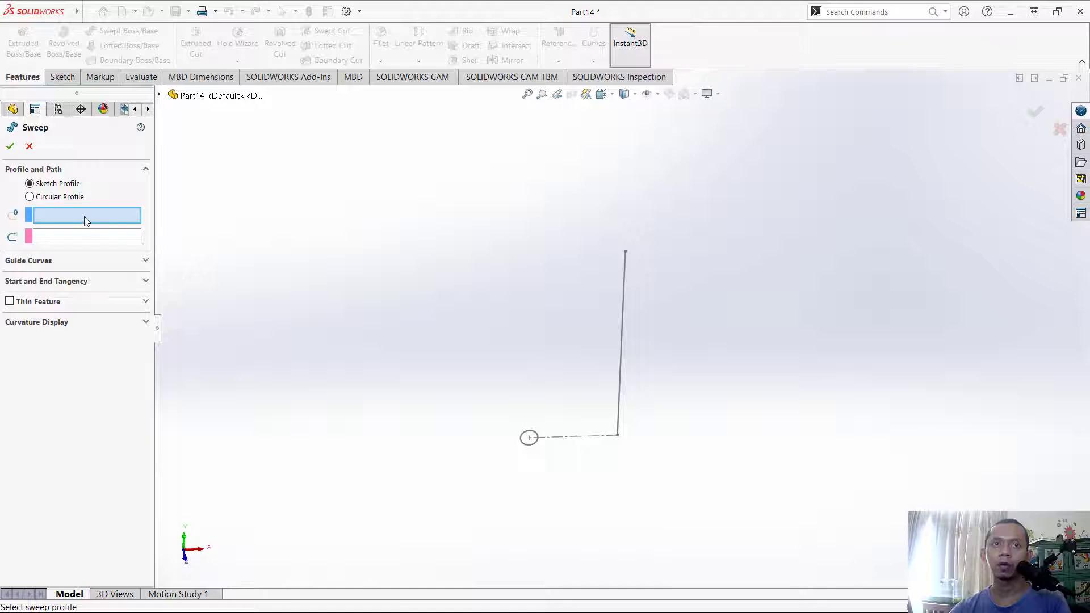
mouse_move(570, 435)
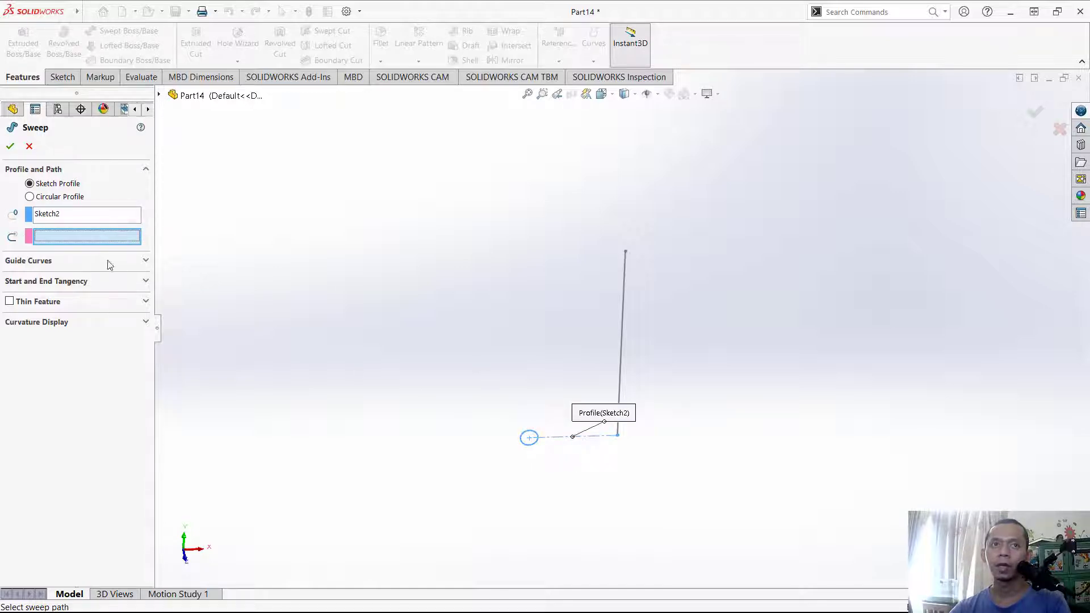
mouse_move(311, 265)
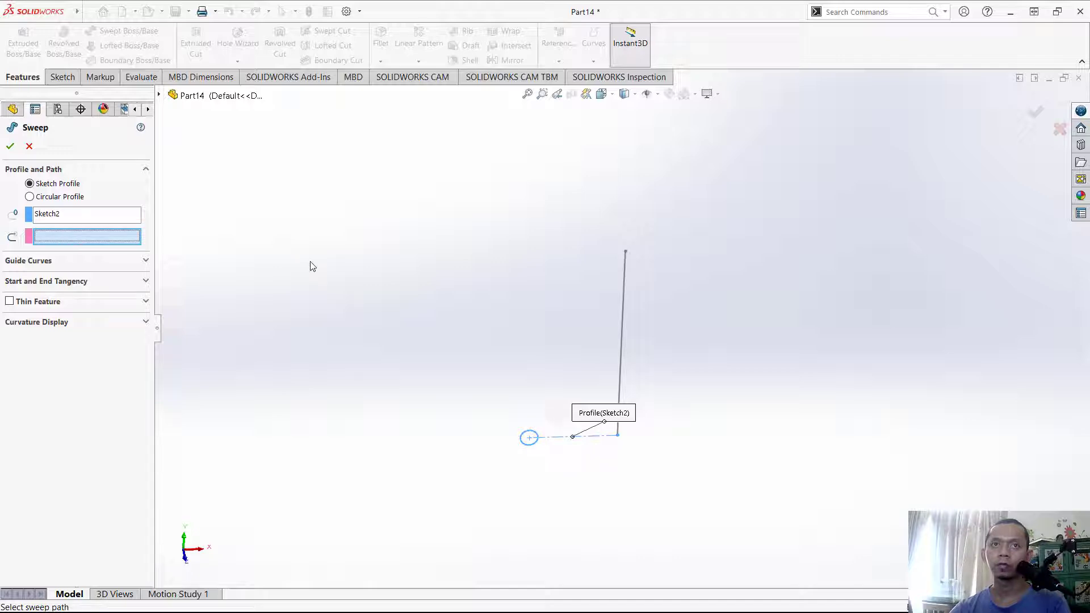
click(625, 321)
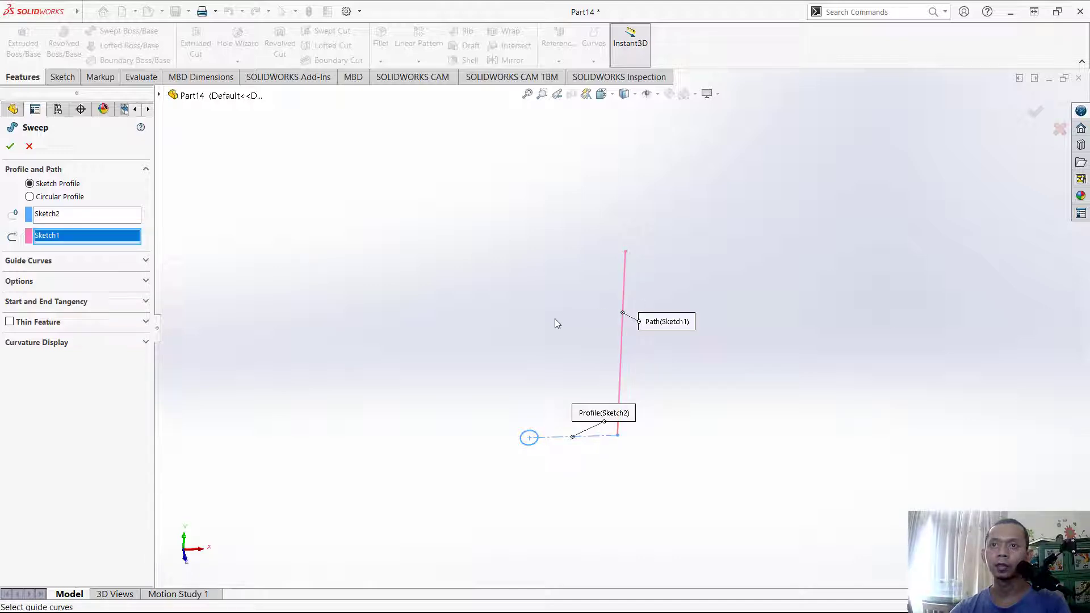
Set Profile Twist to Specify Twist Value, controlled by Revolutions
click(19, 280)
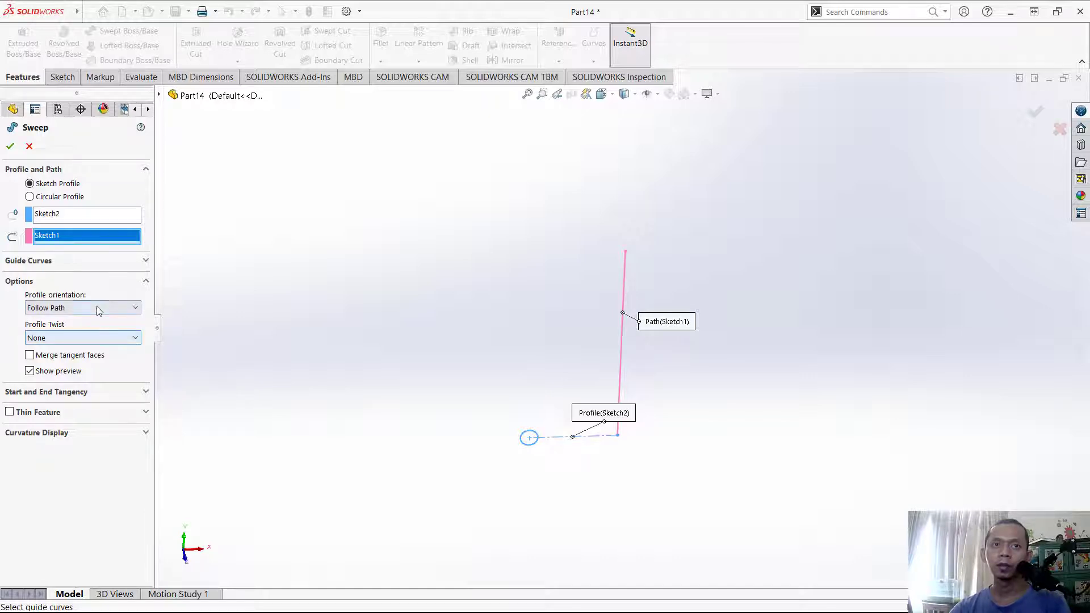
click(81, 337)
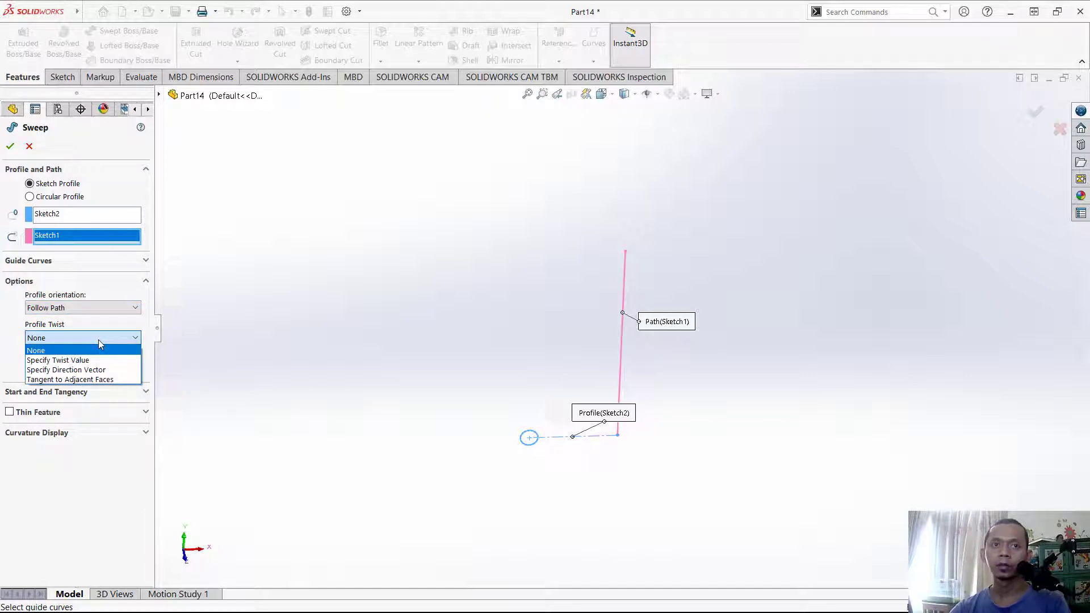
mouse_move(58, 360)
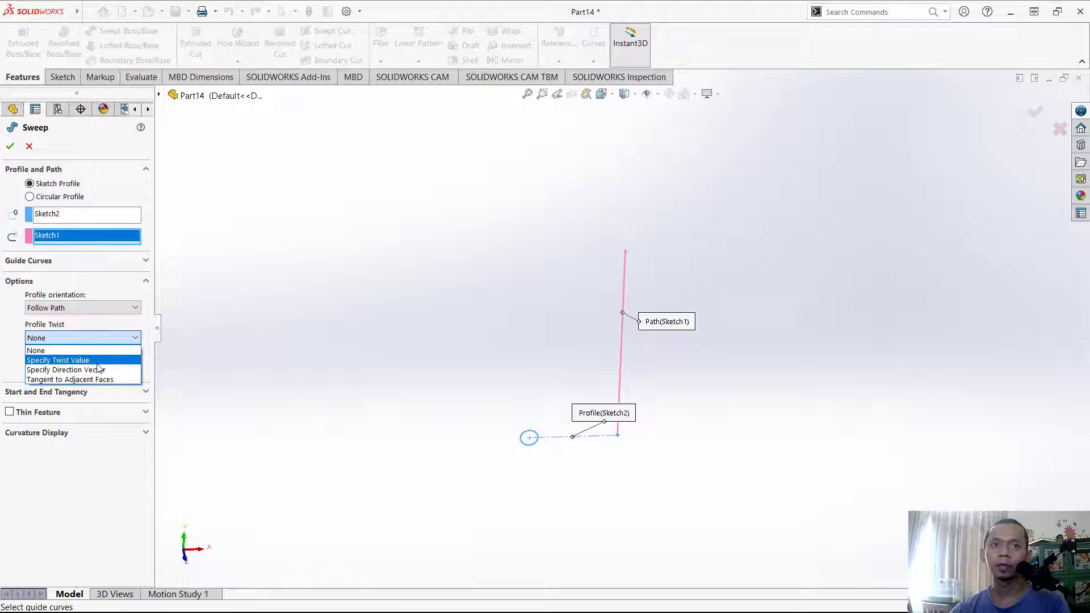
click(58, 360)
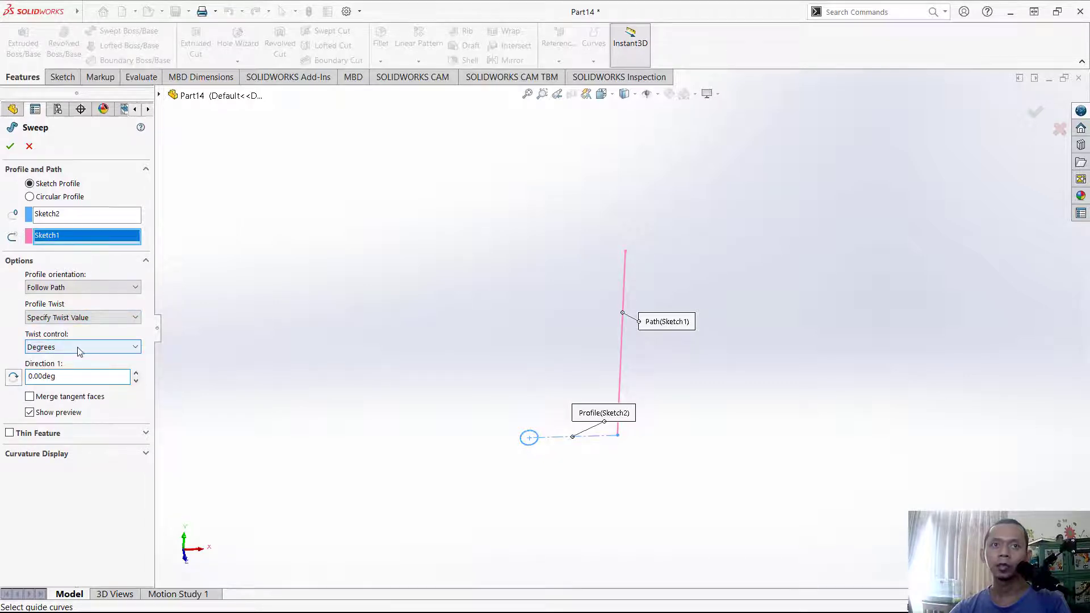
click(82, 347)
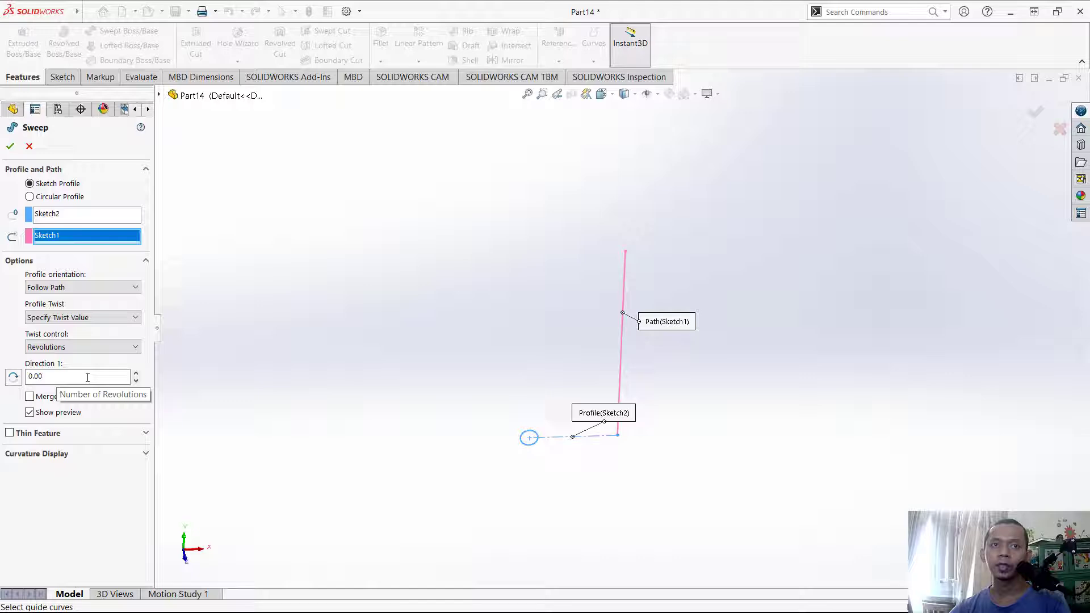
Set Direction 1 to 7.00 revolutions and build the coiled spring Sweep1
click(136, 373)
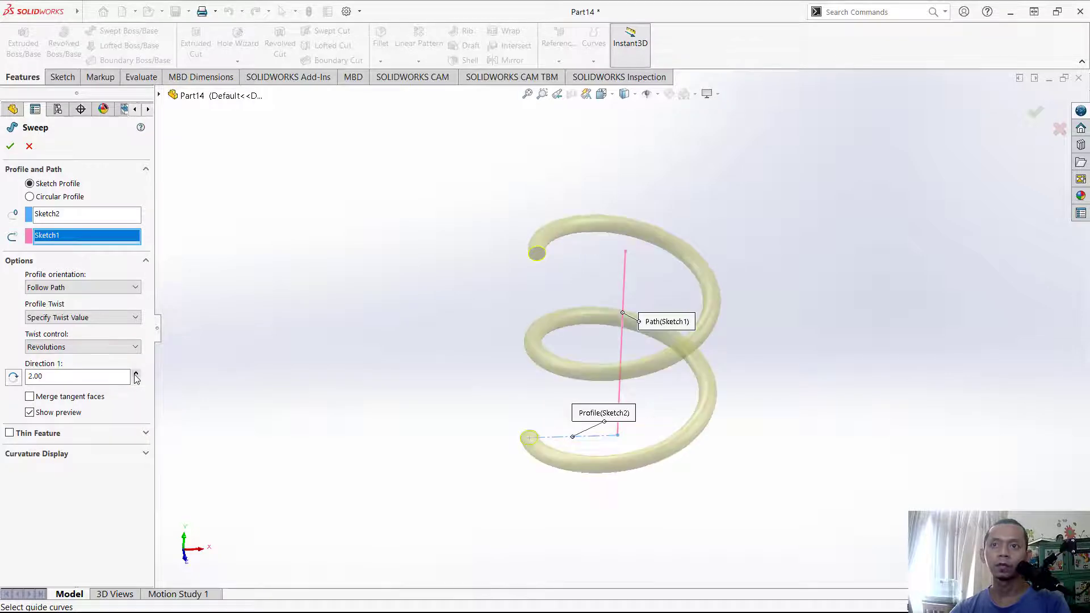
click(136, 374)
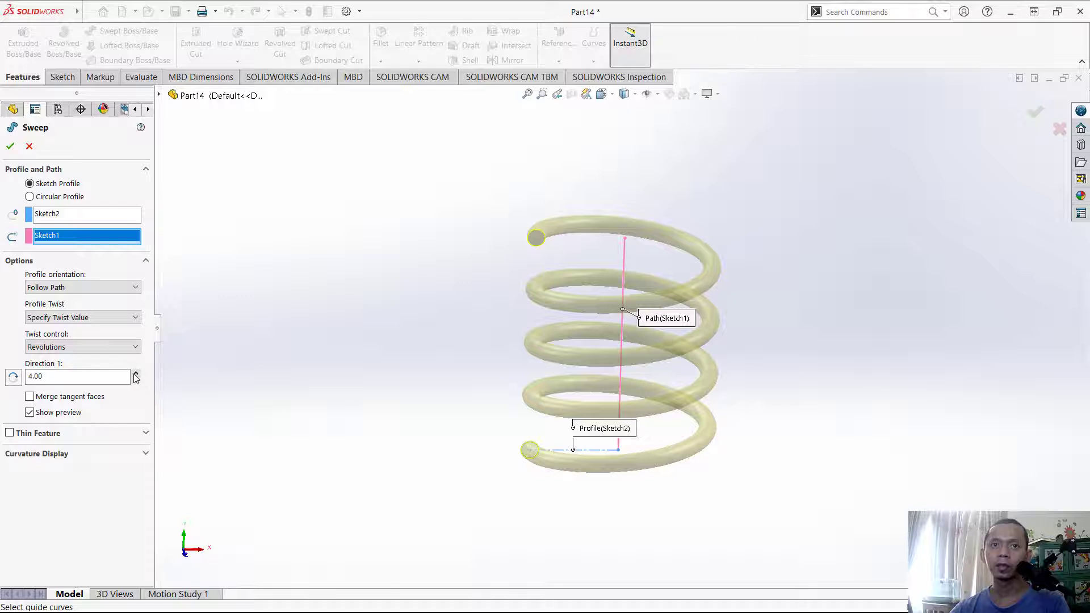
click(136, 373)
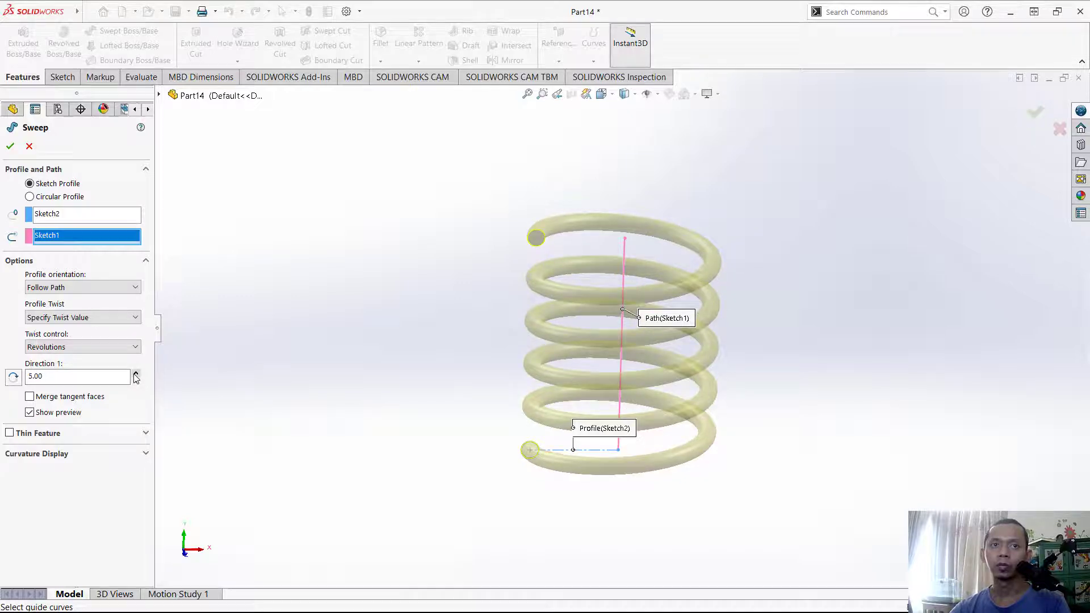
click(136, 374)
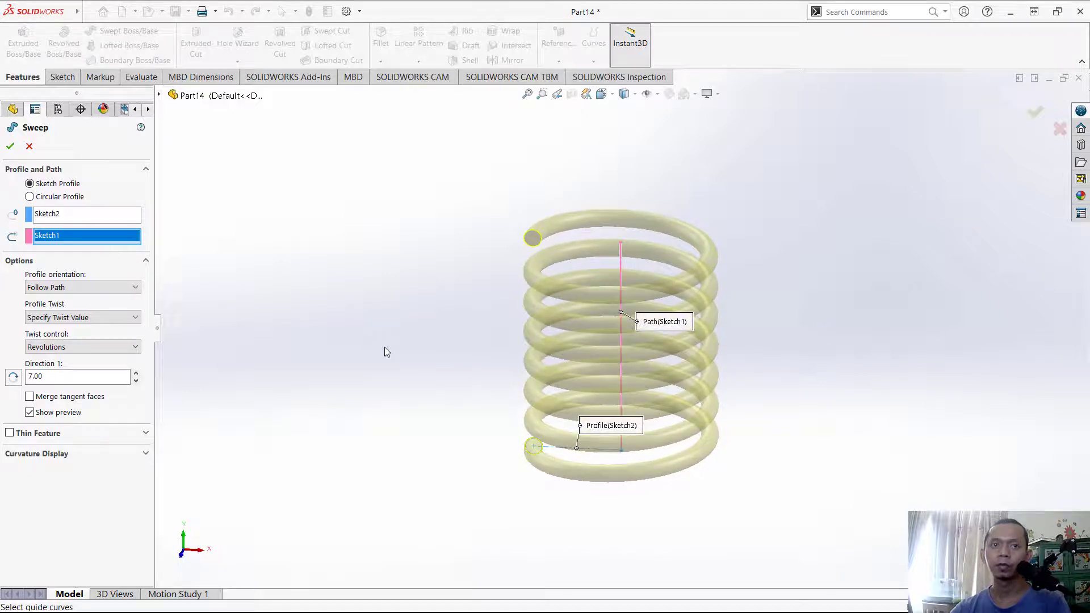
click(10, 146)
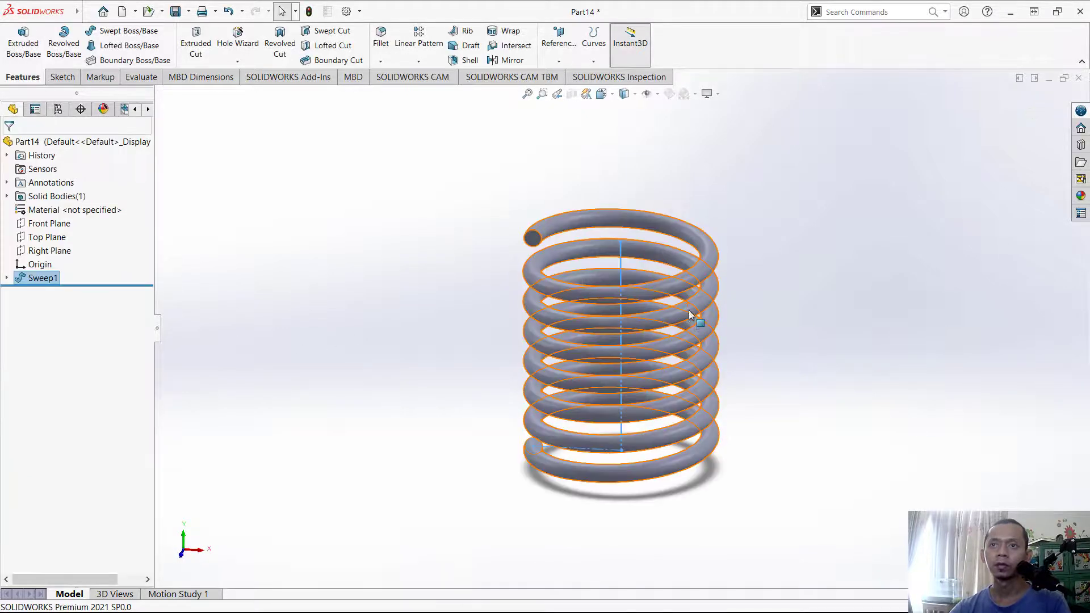